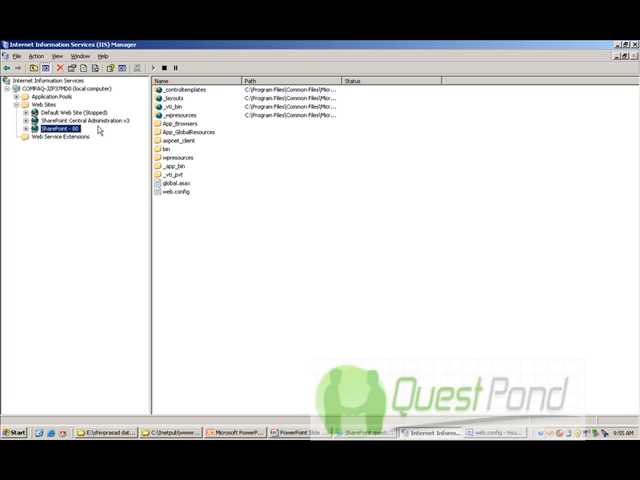
View the SharePoint - 80 site's Home Directory properties to see its local content folder
left_click(88, 122)
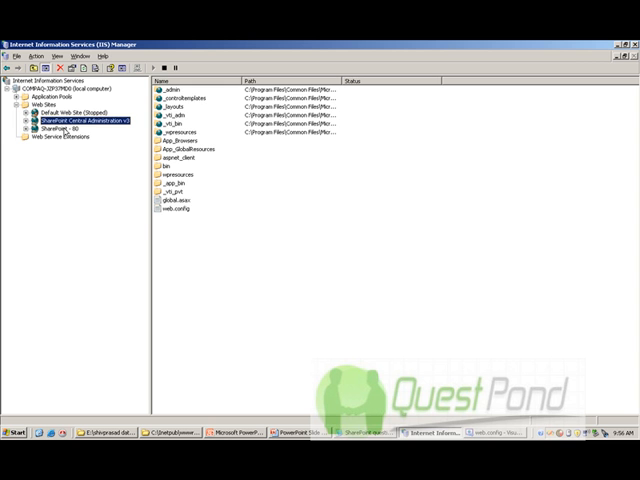
left_click(60, 128)
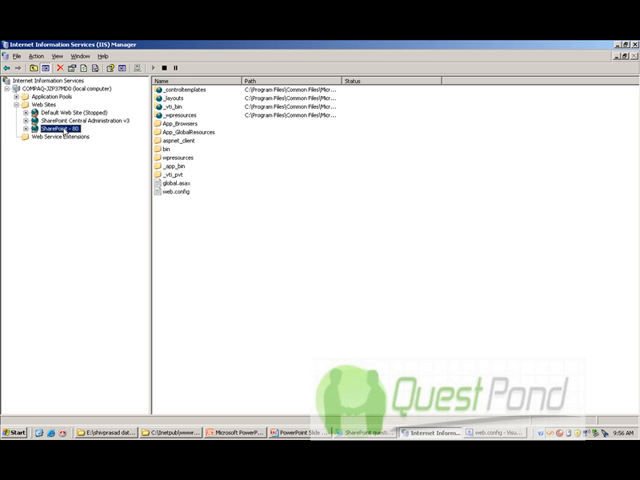
right_click(56, 128)
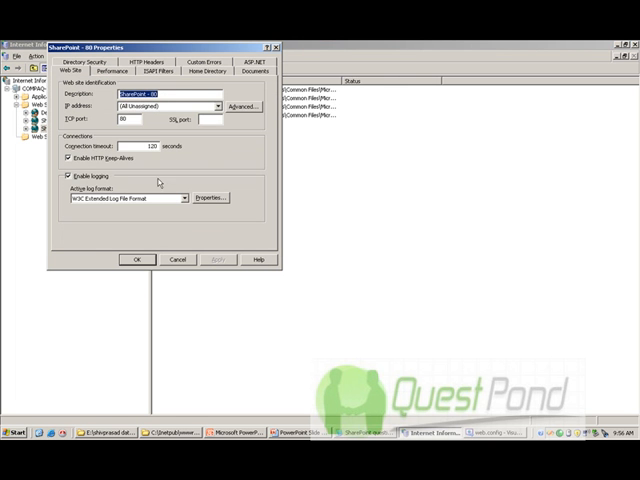
left_click(206, 68)
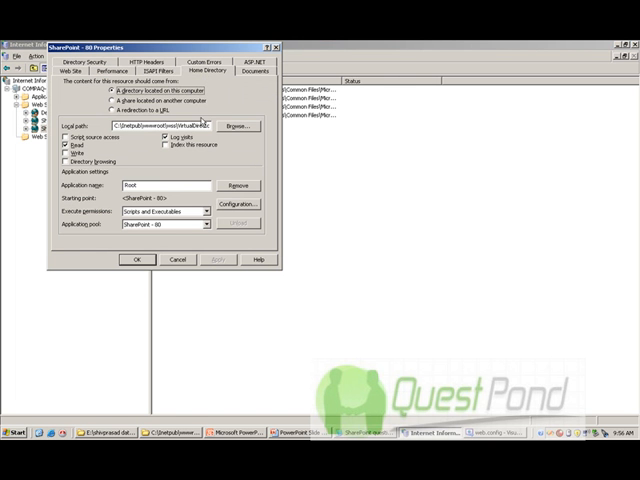
left_click(178, 260)
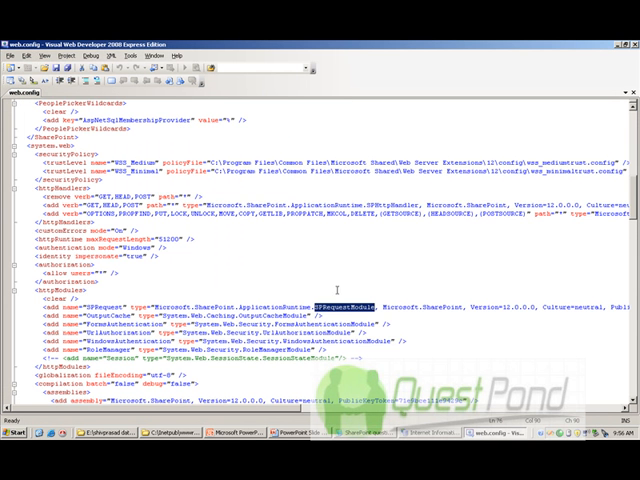
Scroll web.config to the httpHandlers and httpModules sections registering SharePoint
scroll("down", 3)
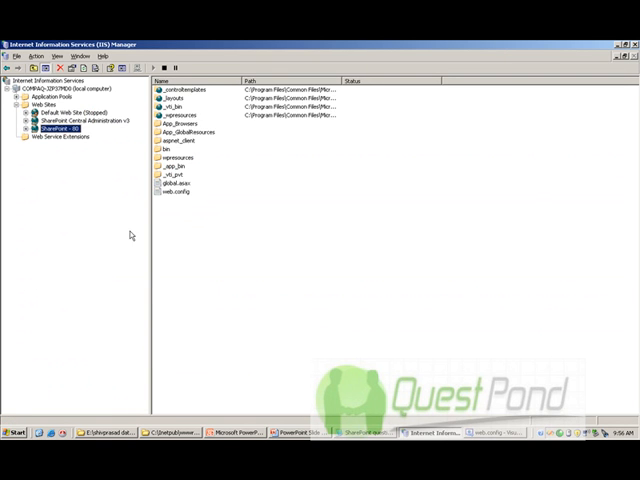
Compare Default Web Site's files with SharePoint - 80's, then highlight SPHttpHandler in web.config
left_click(76, 112)
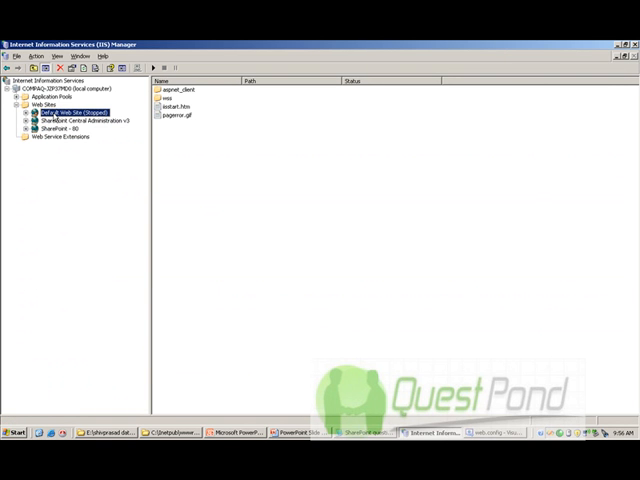
left_click(62, 128)
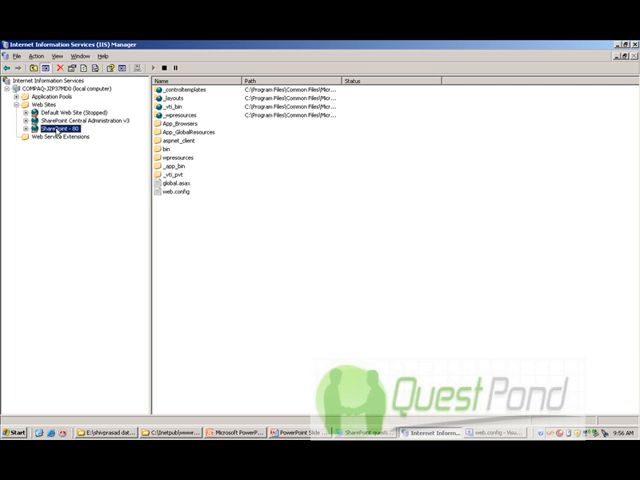
mouse_move(240, 356)
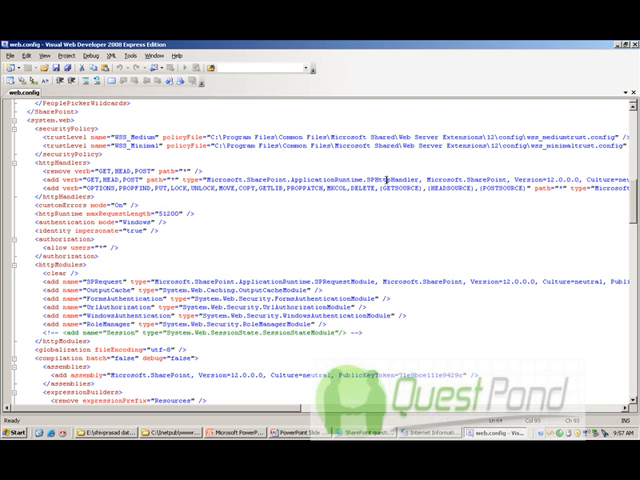
double_click(396, 178)
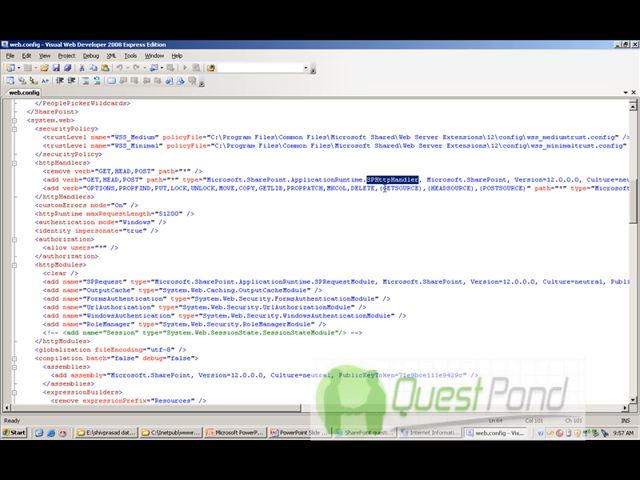